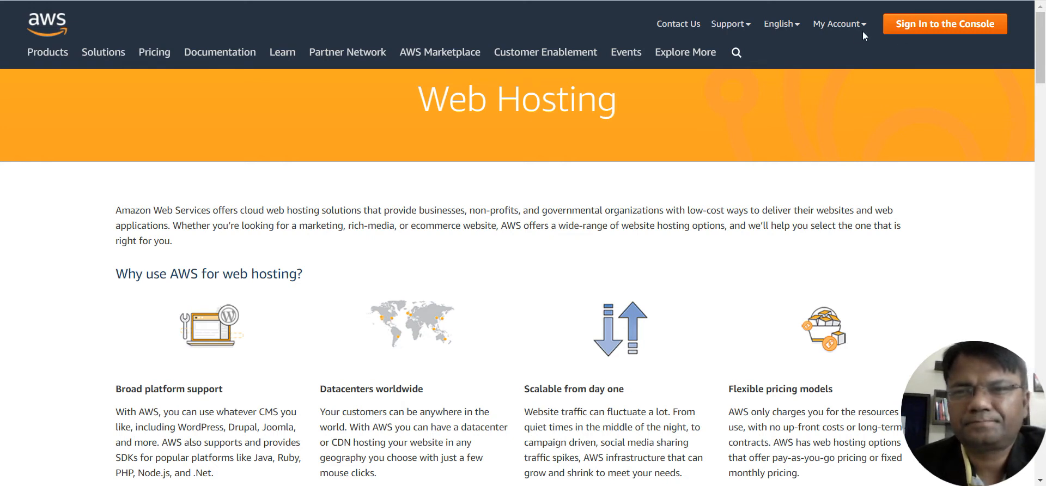
mouse_move(918, 27)
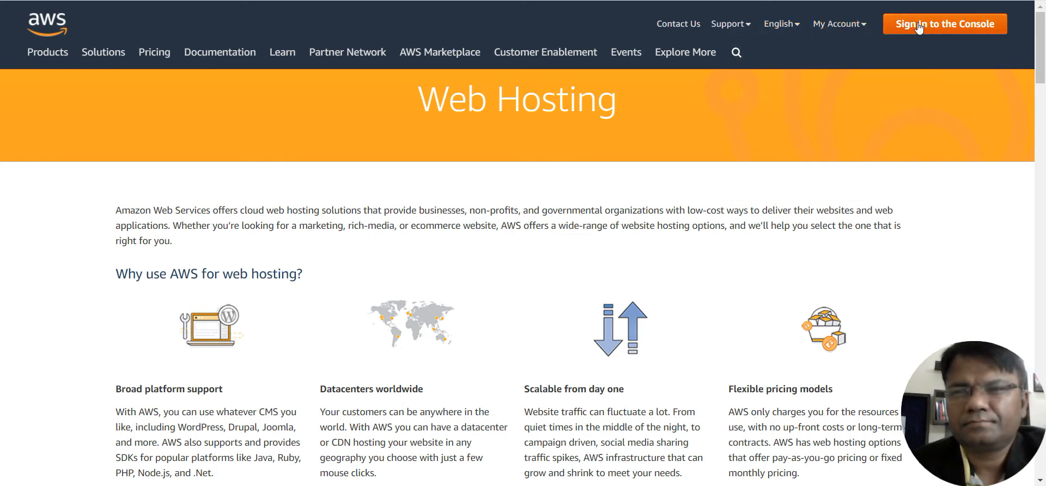
Sign in to the AWS Console from the Web Hosting page
left_click(920, 24)
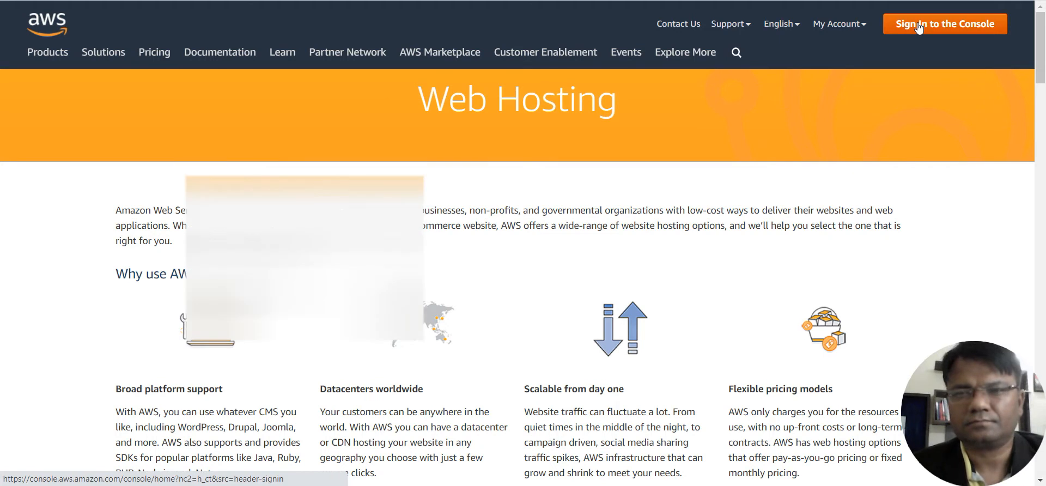
left_click(944, 24)
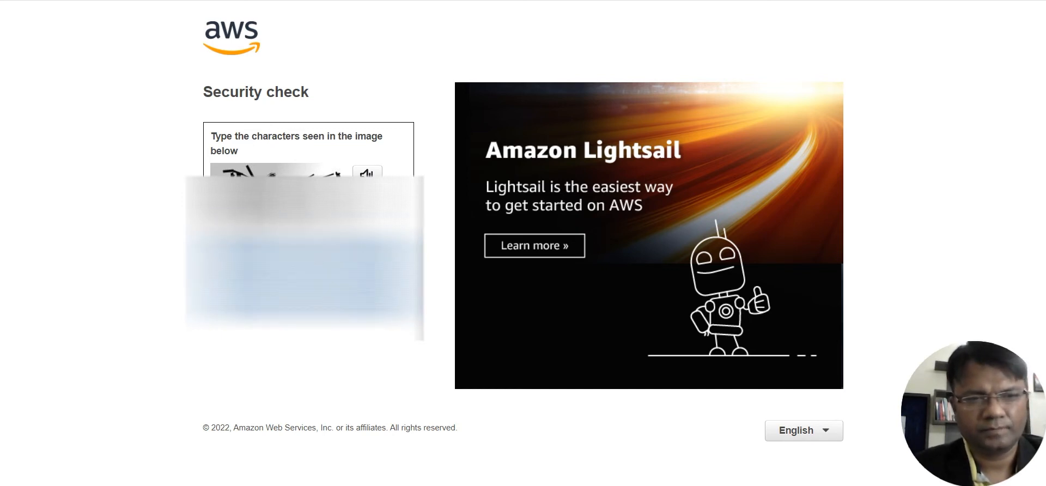
Enter the captcha characters and submit the security check
left_click(308, 343)
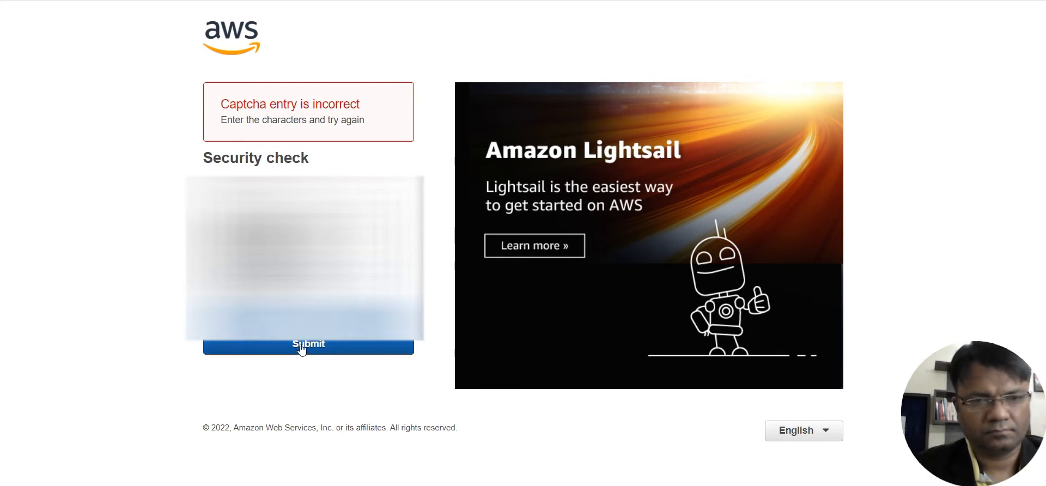
left_click(307, 347)
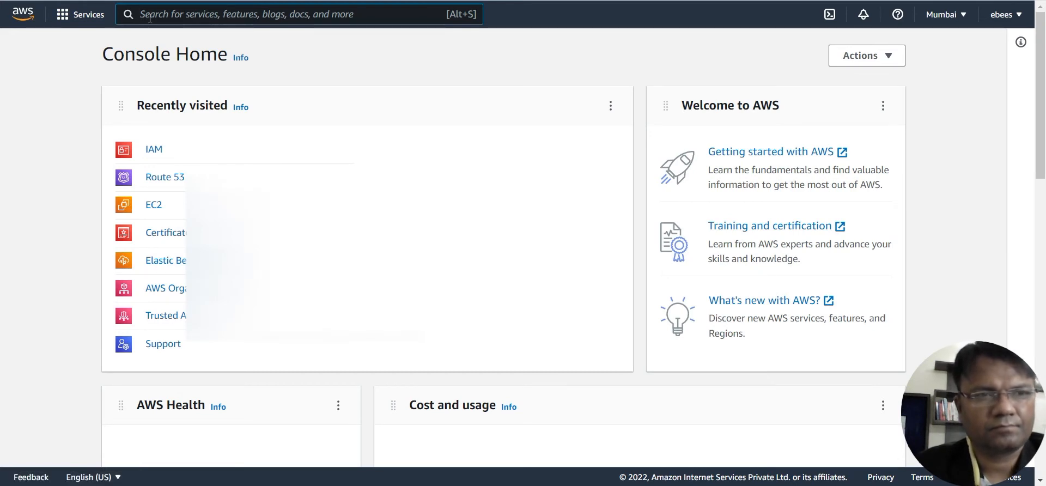
Search the console for 'lightsail' and open the Lightsail service
type("light")
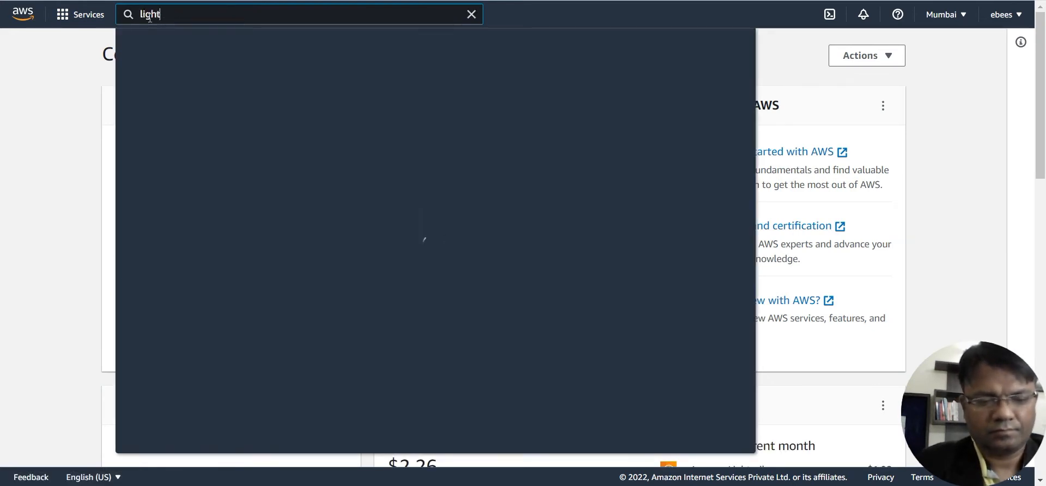
type("sail")
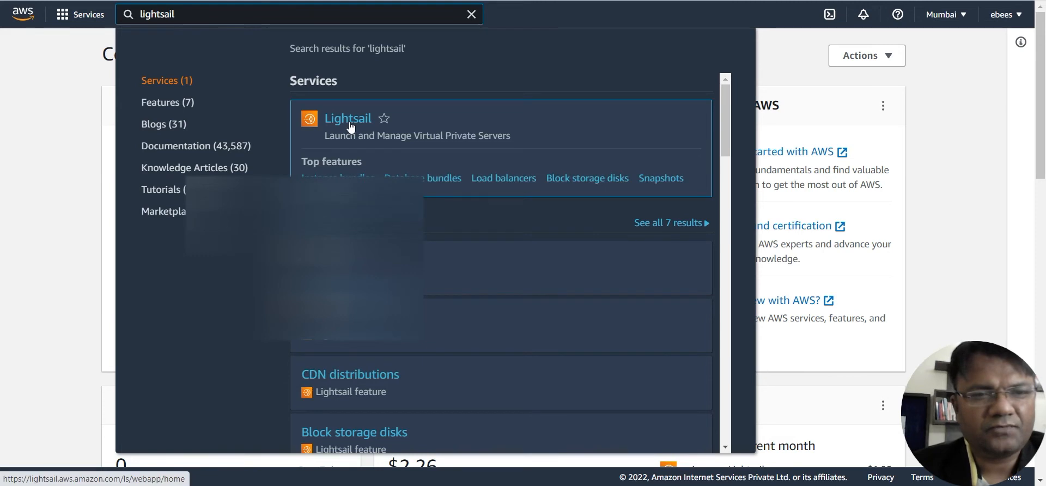
left_click(347, 118)
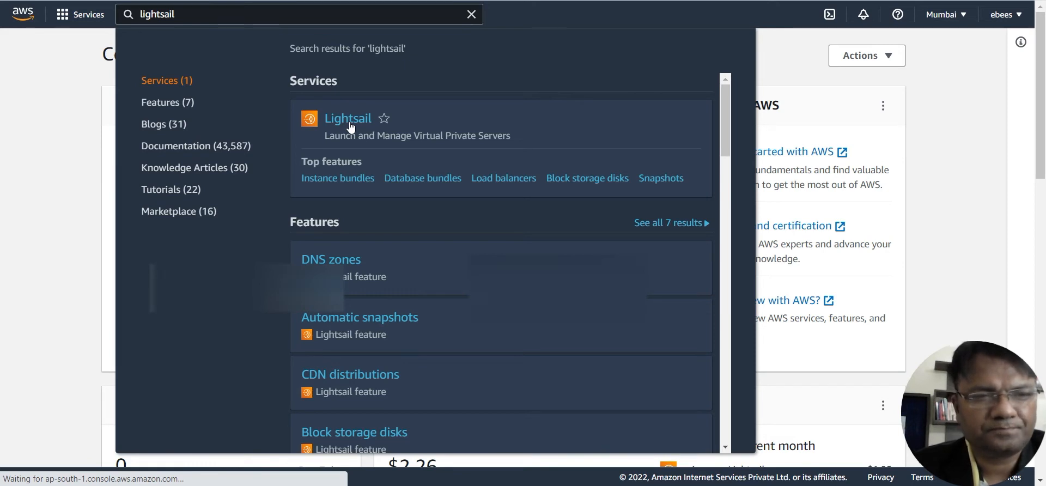
left_click(348, 118)
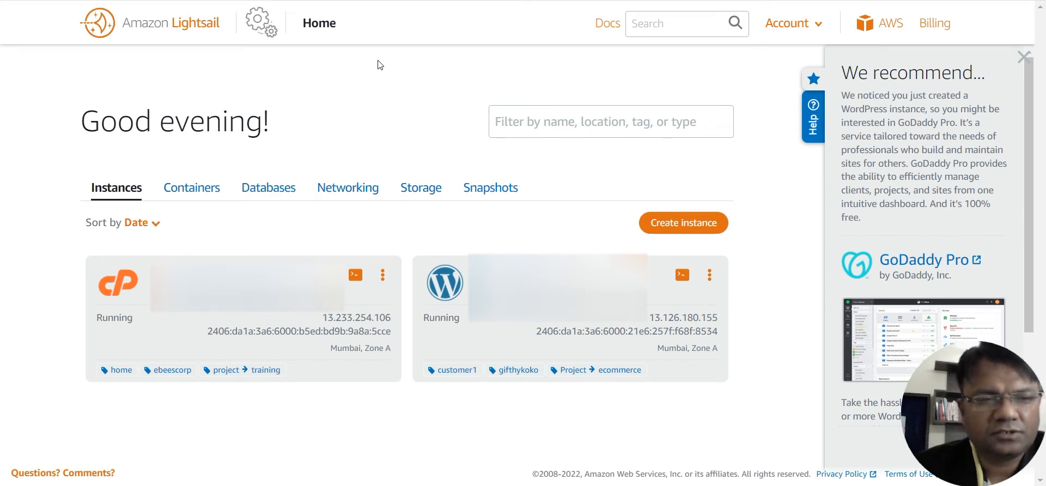
mouse_move(709, 201)
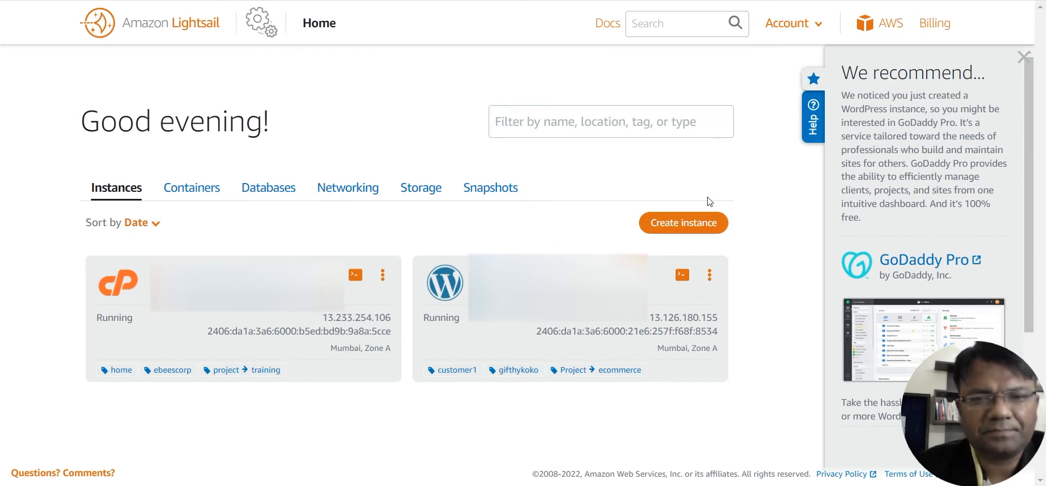
mouse_move(715, 223)
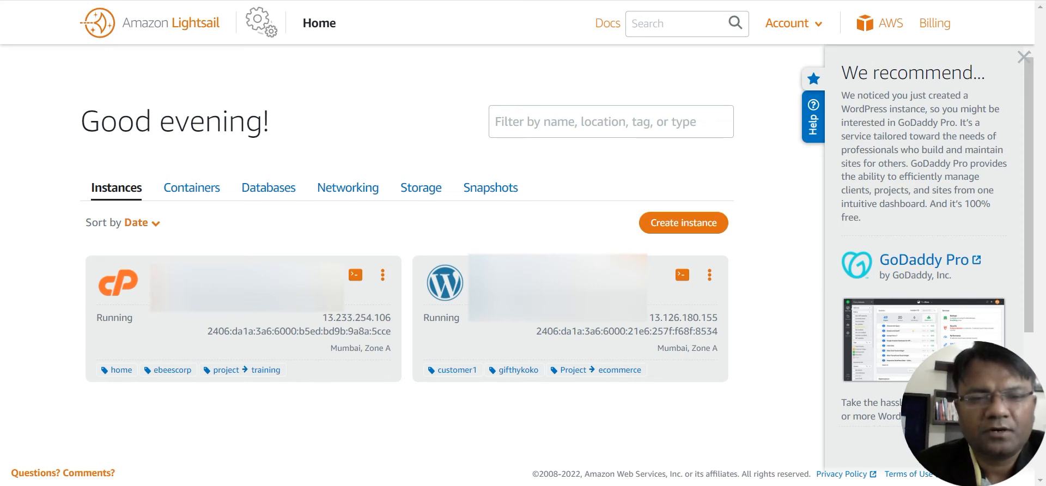
mouse_move(390, 254)
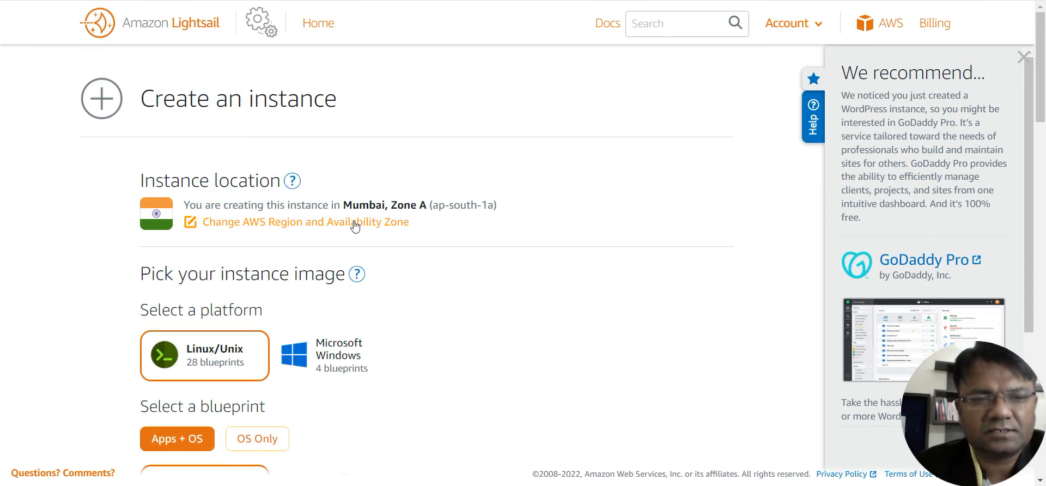
Choose the Plesk Hosting Stack on Ubuntu blueprint and keep the $5 USD plan
scroll("down", 3)
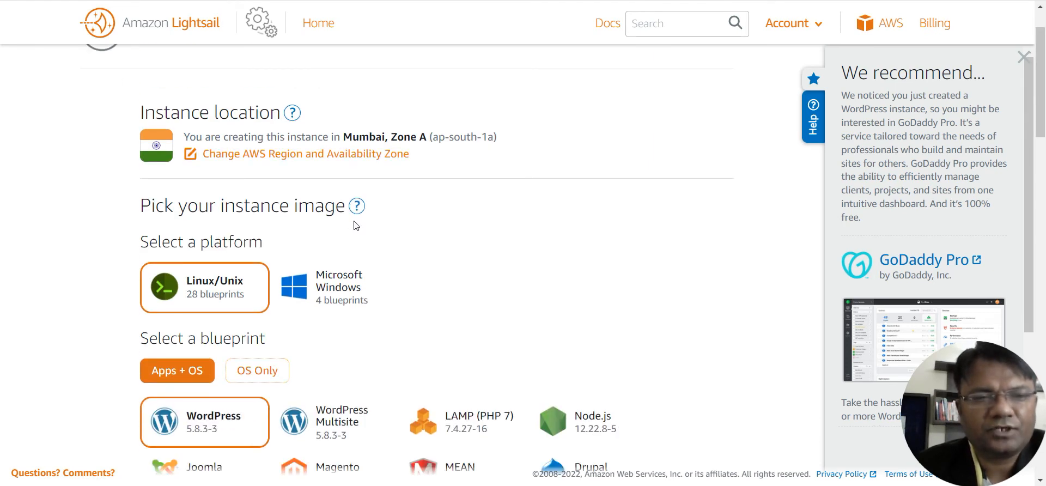
mouse_move(221, 259)
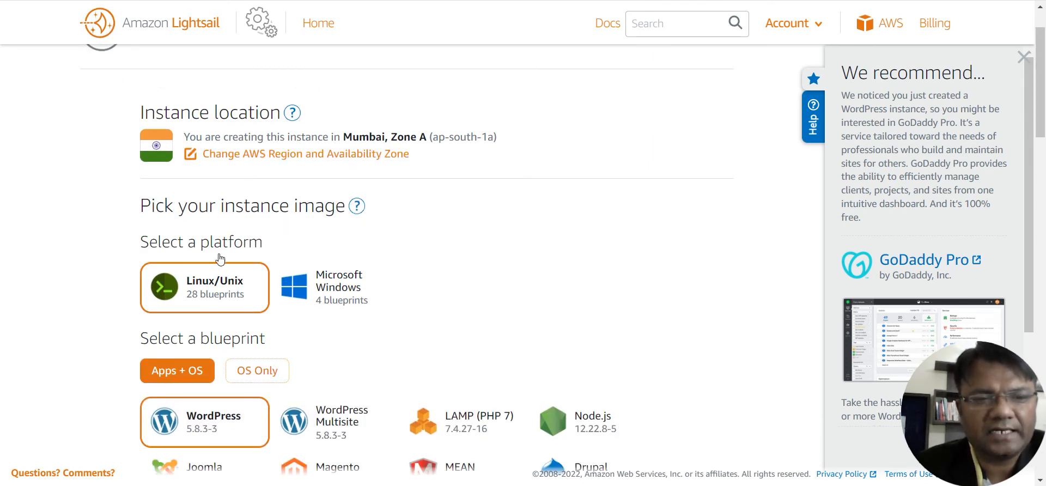
scroll("down", 3)
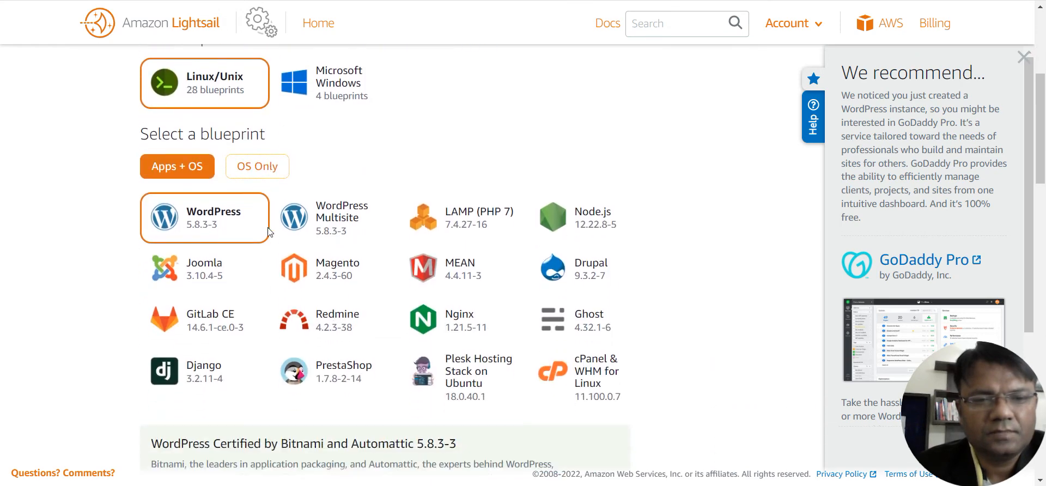
scroll("down", 3)
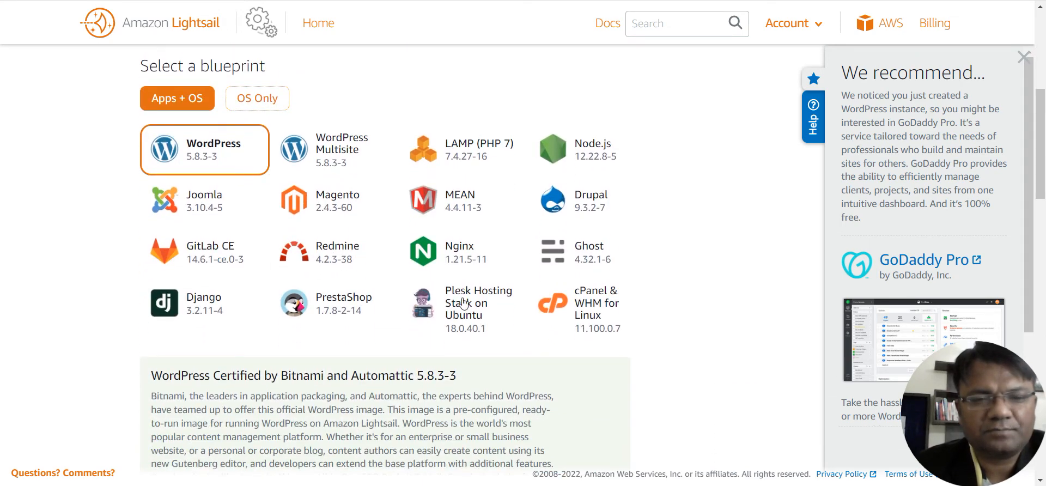
left_click(464, 308)
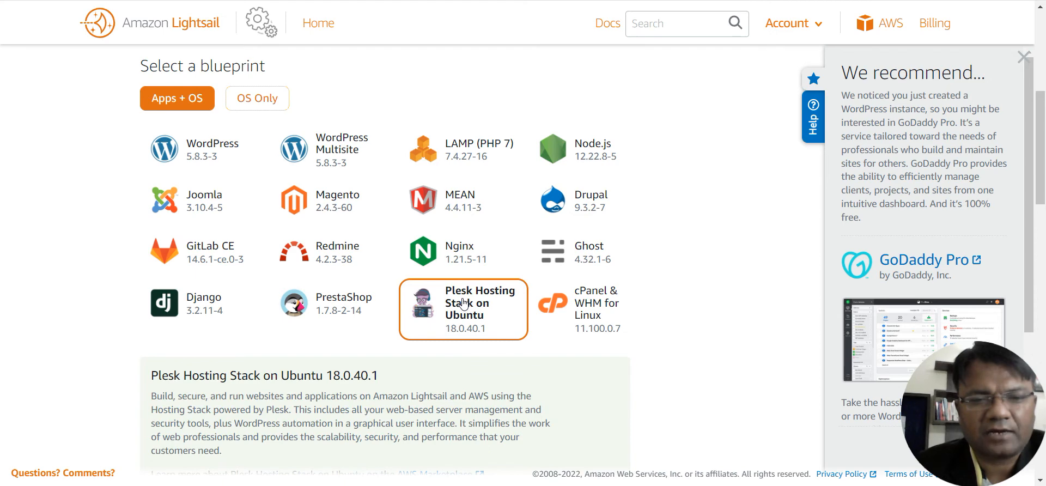
scroll("down", 3)
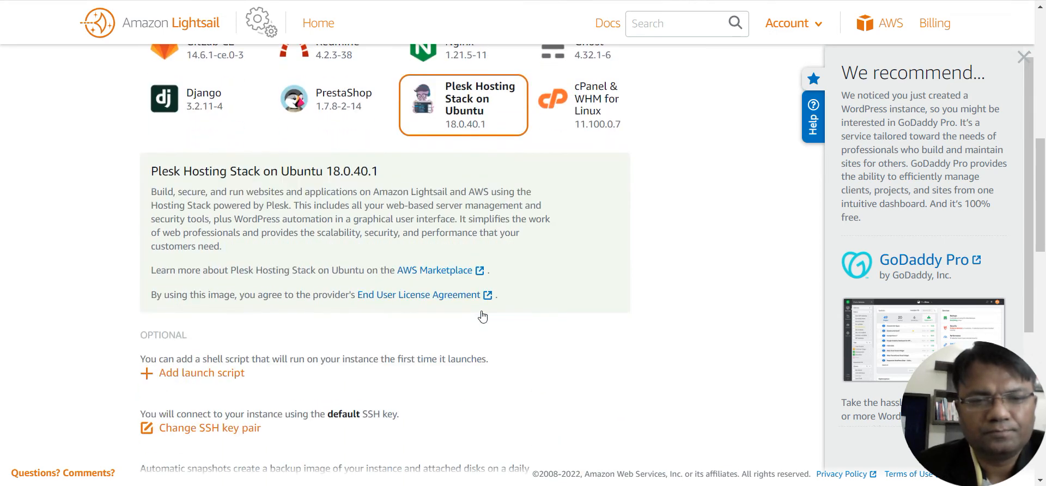
scroll("down", 3)
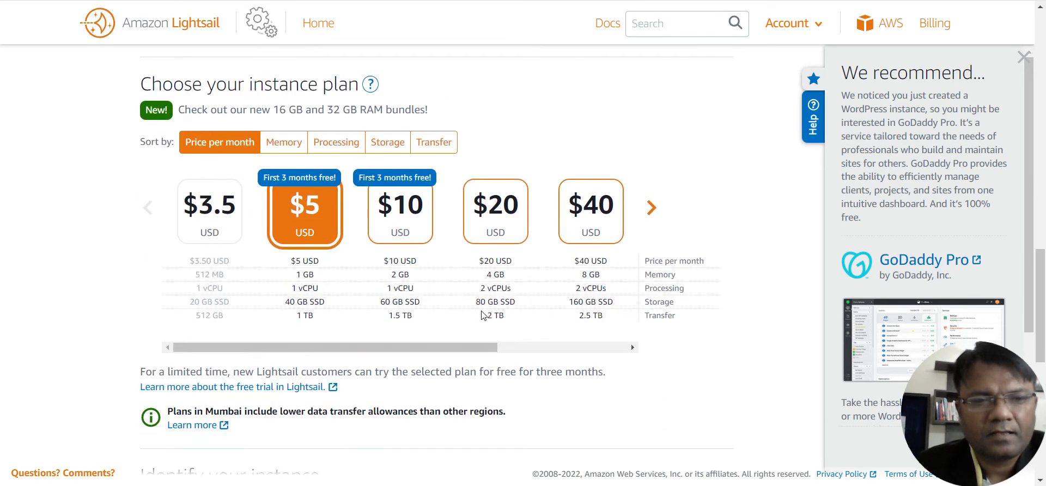
mouse_move(287, 187)
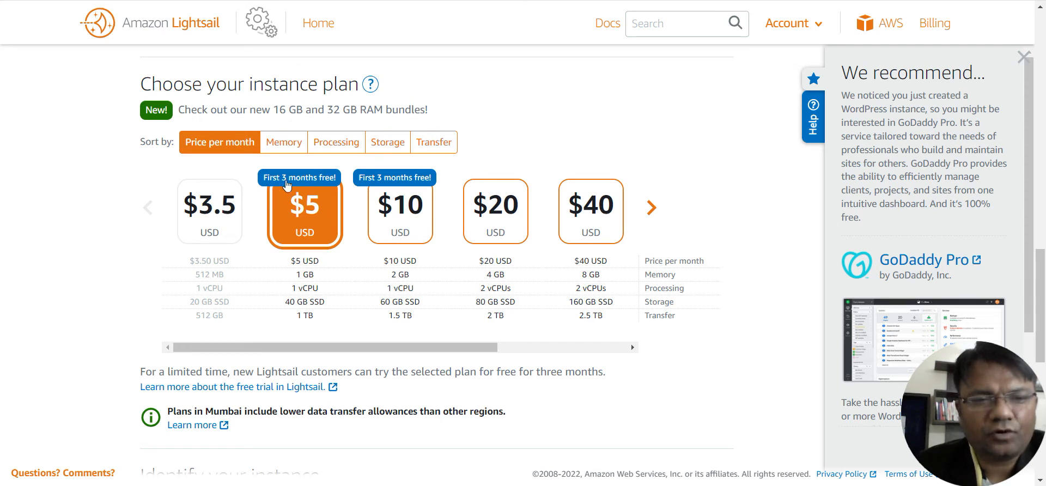
mouse_move(319, 250)
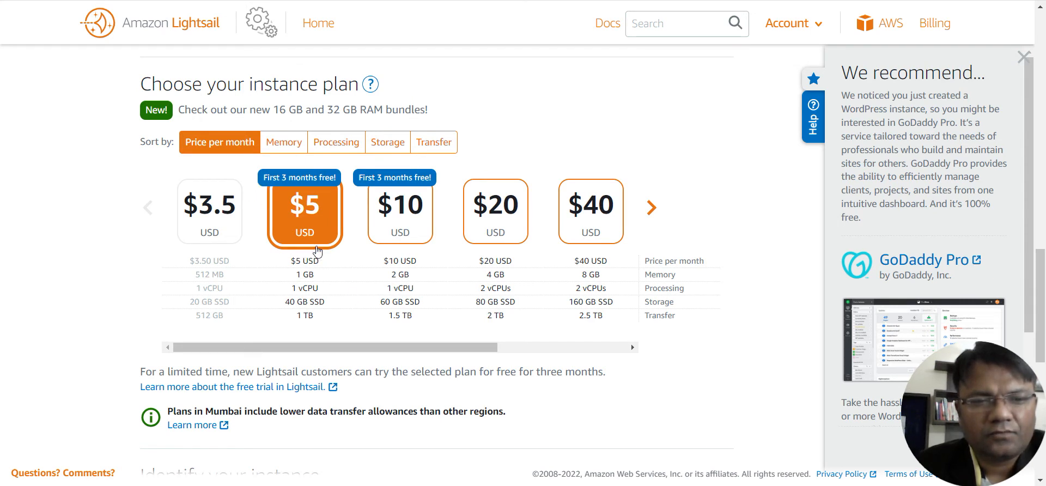
mouse_move(329, 314)
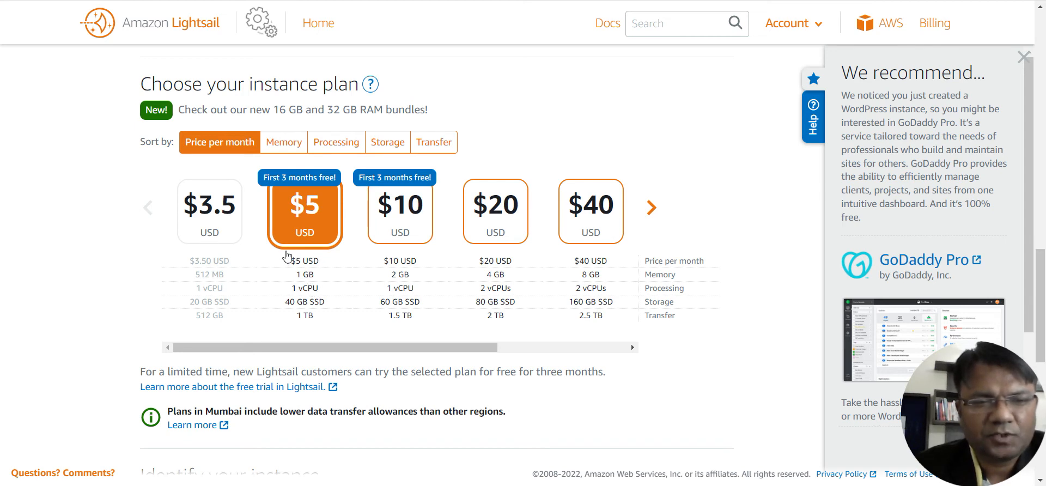
mouse_move(280, 256)
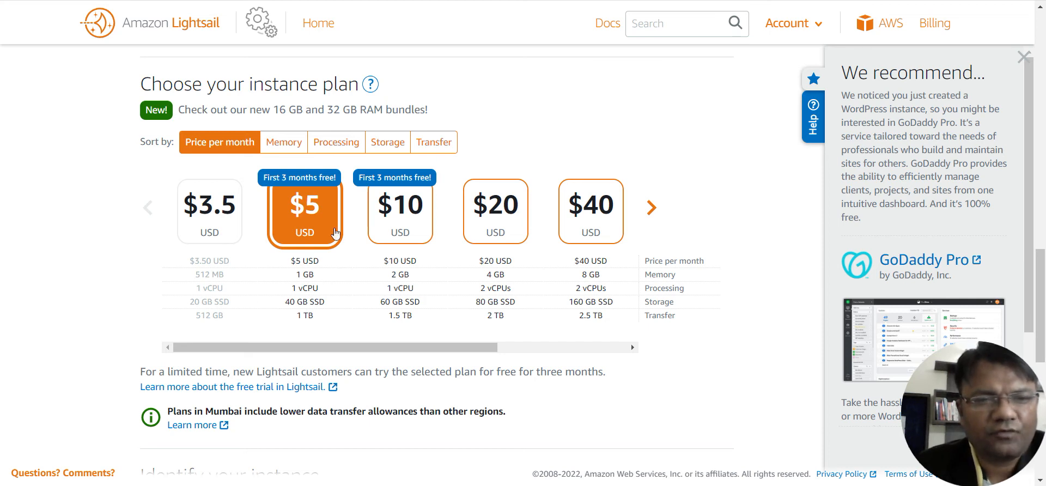
mouse_move(292, 230)
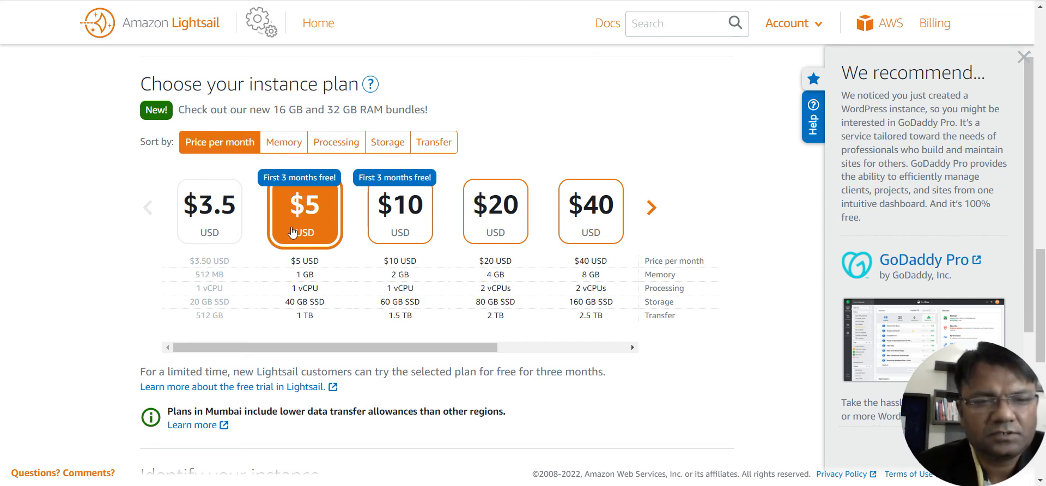
scroll("down", 3)
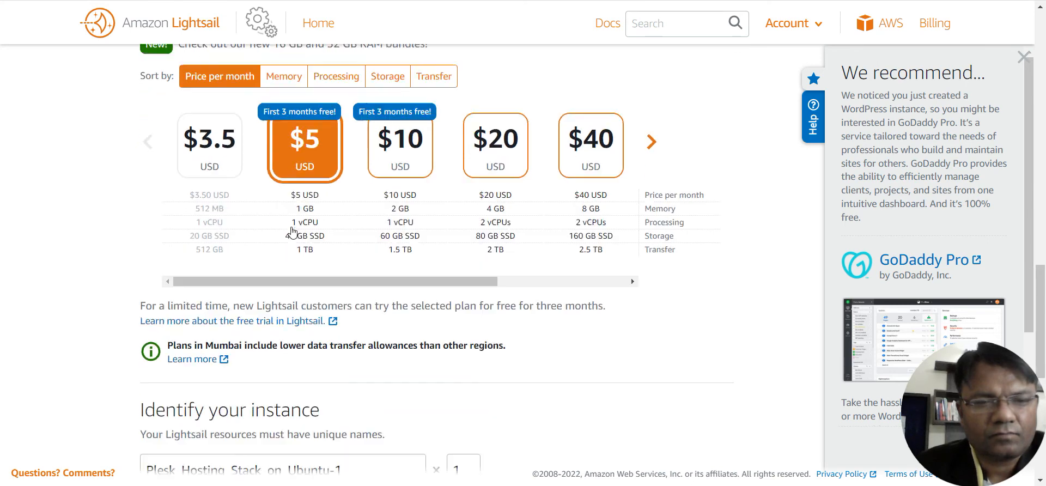
scroll("down", 3)
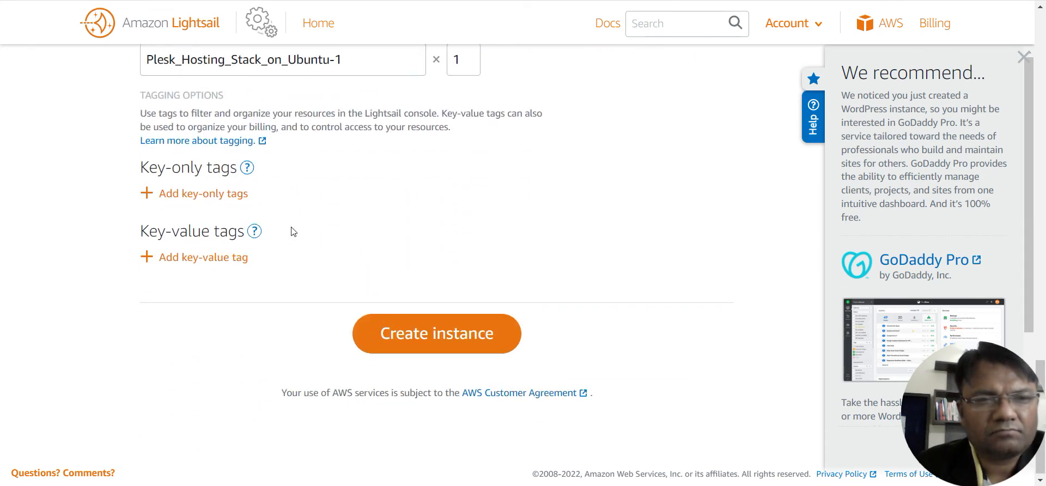
Rename the instance to 'Admin' and create it
double_click(265, 60)
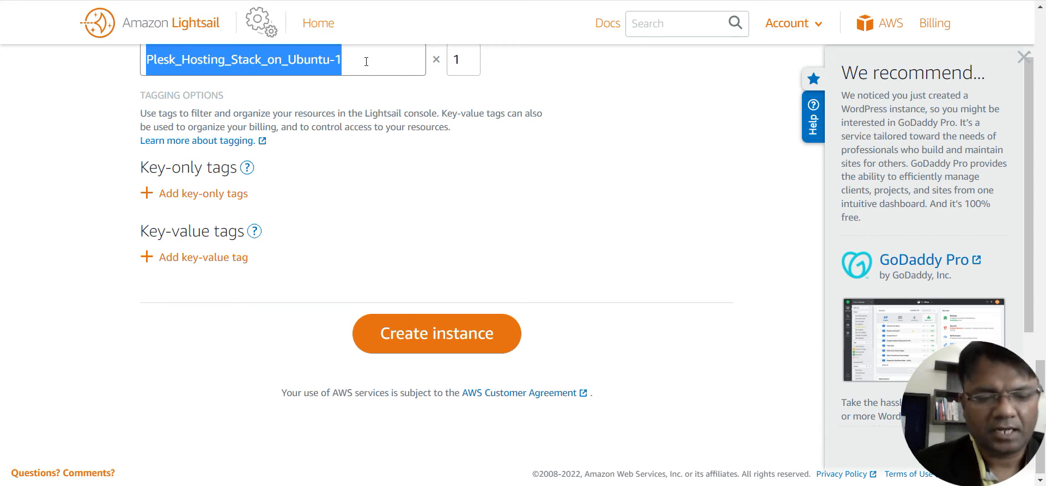
type("Adm")
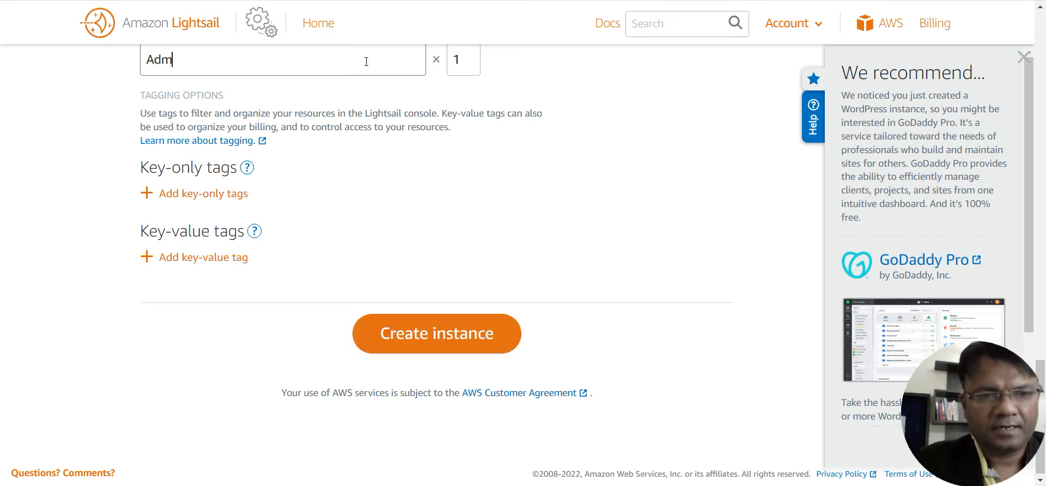
type("in")
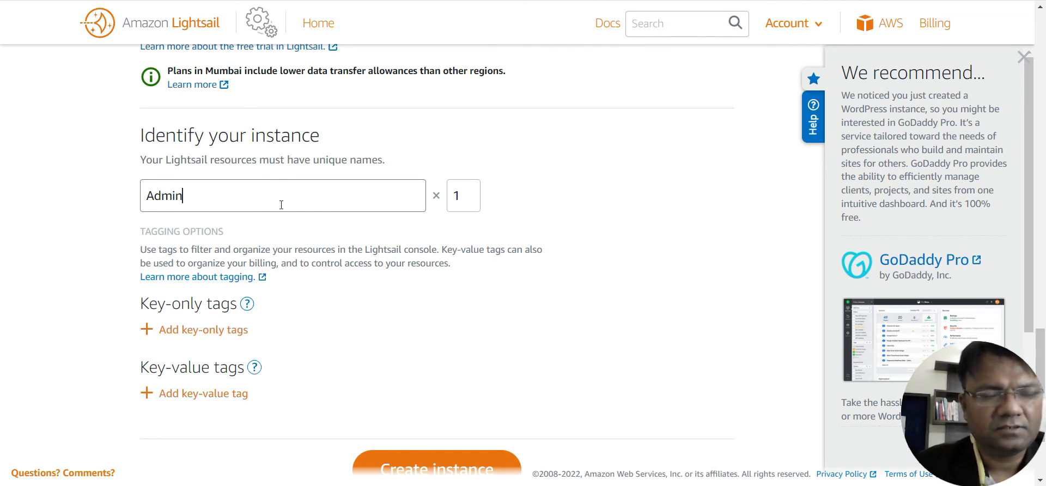
scroll("down", 3)
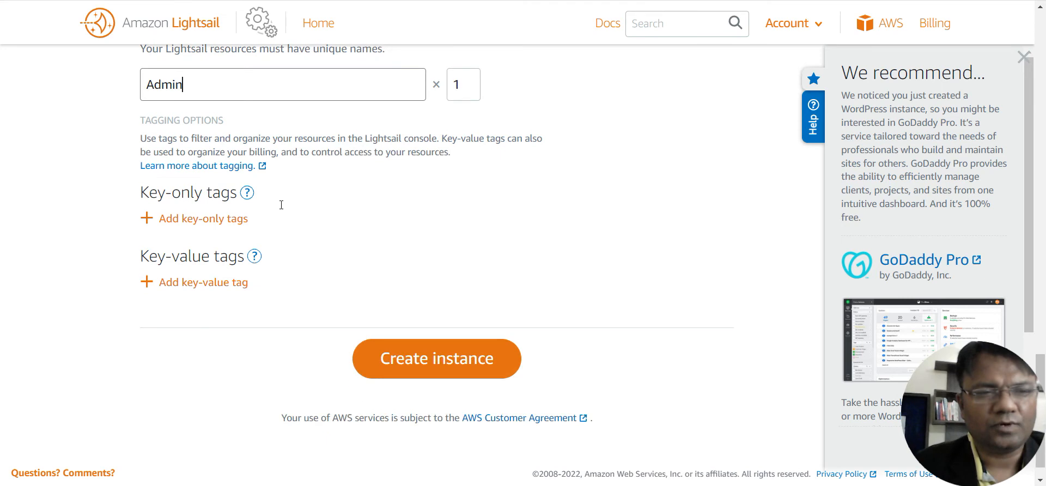
left_click(437, 359)
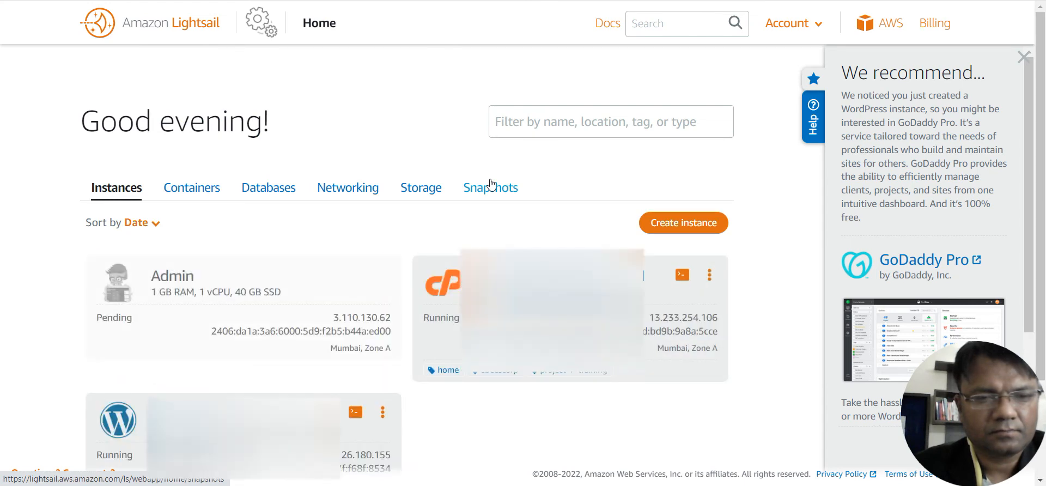
mouse_move(331, 196)
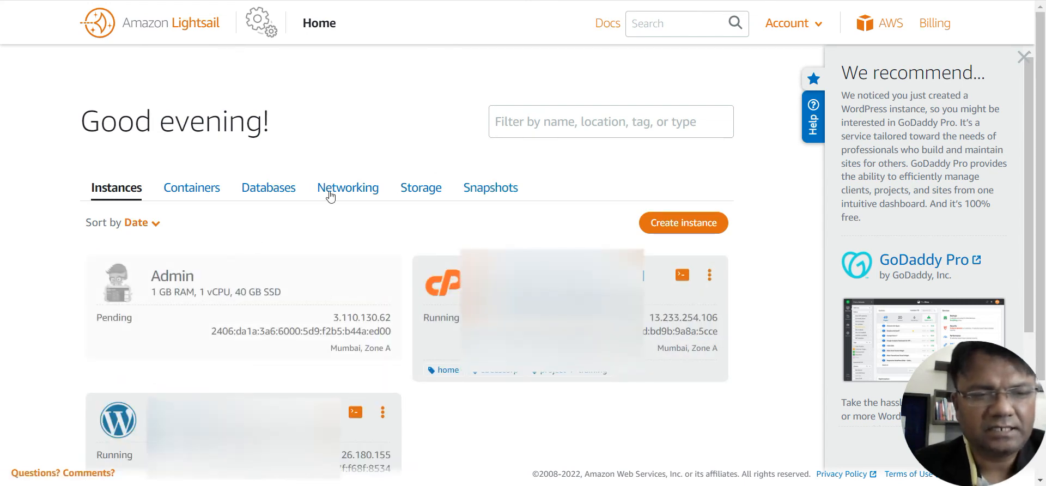
mouse_move(216, 278)
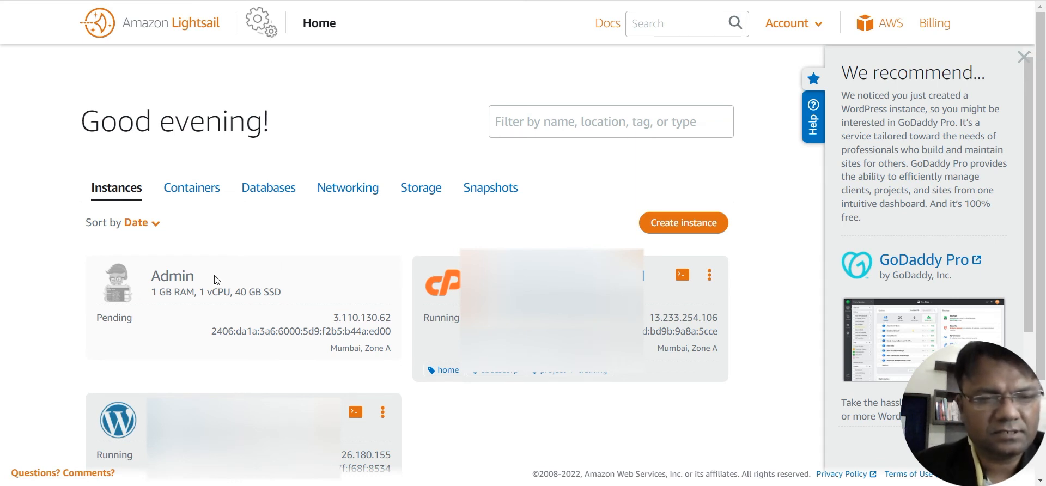
mouse_move(276, 263)
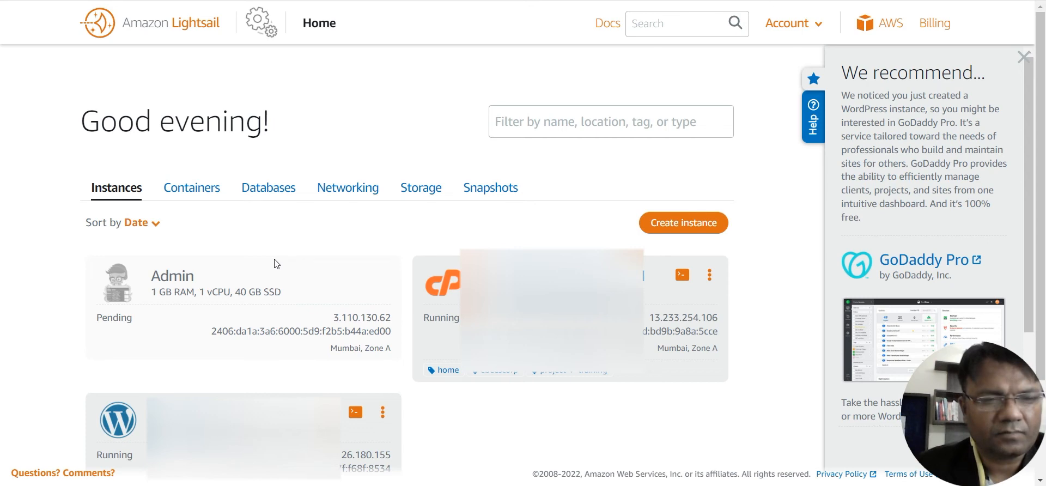
mouse_move(325, 239)
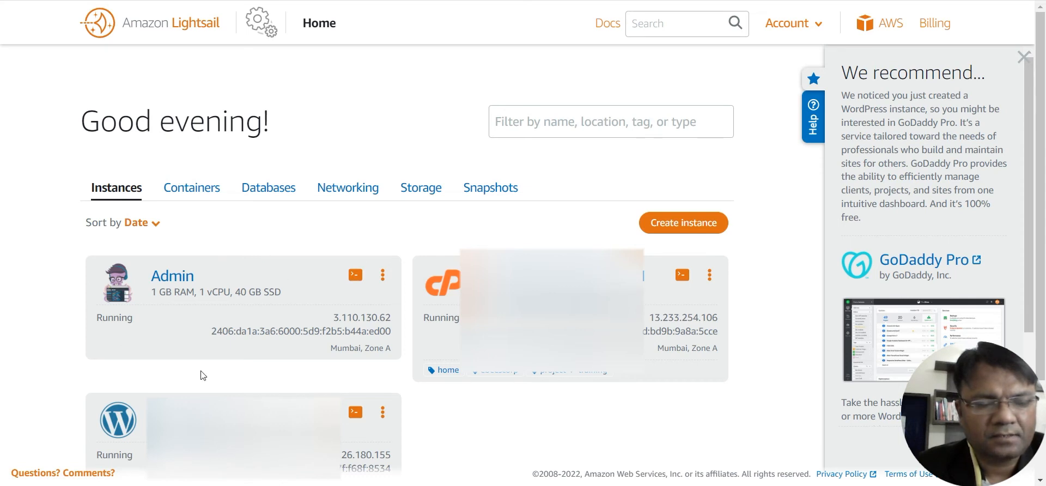
mouse_move(355, 279)
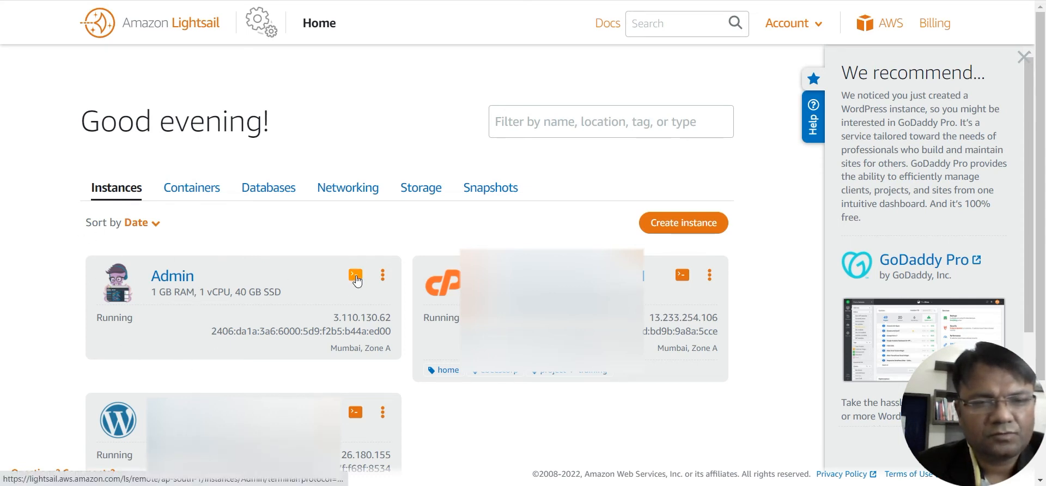
Launch the browser-based SSH client for the Admin instance
left_click(356, 274)
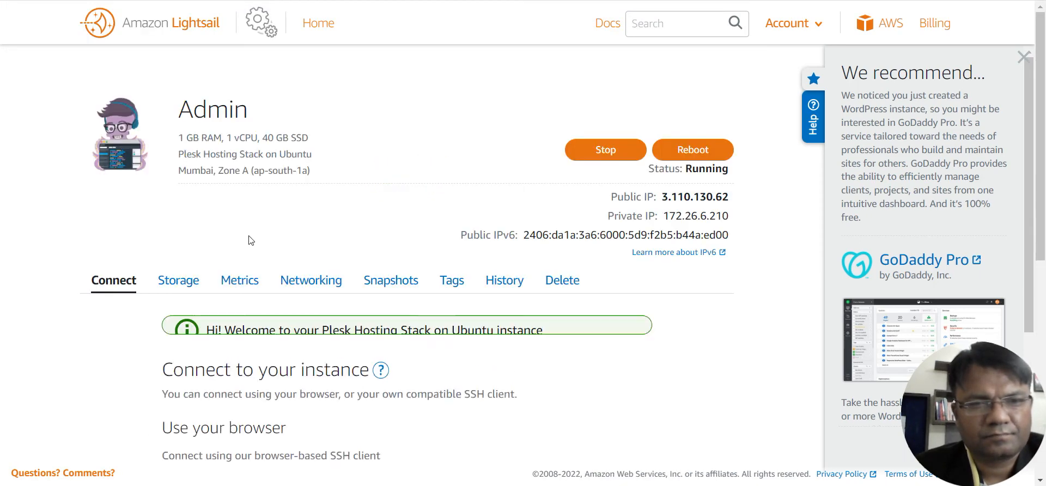
scroll("down", 3)
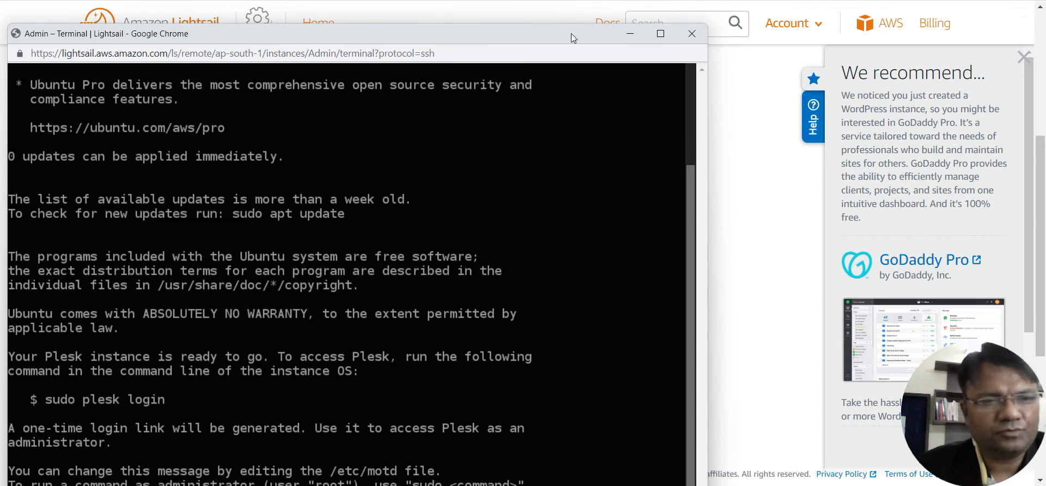
mouse_move(564, 164)
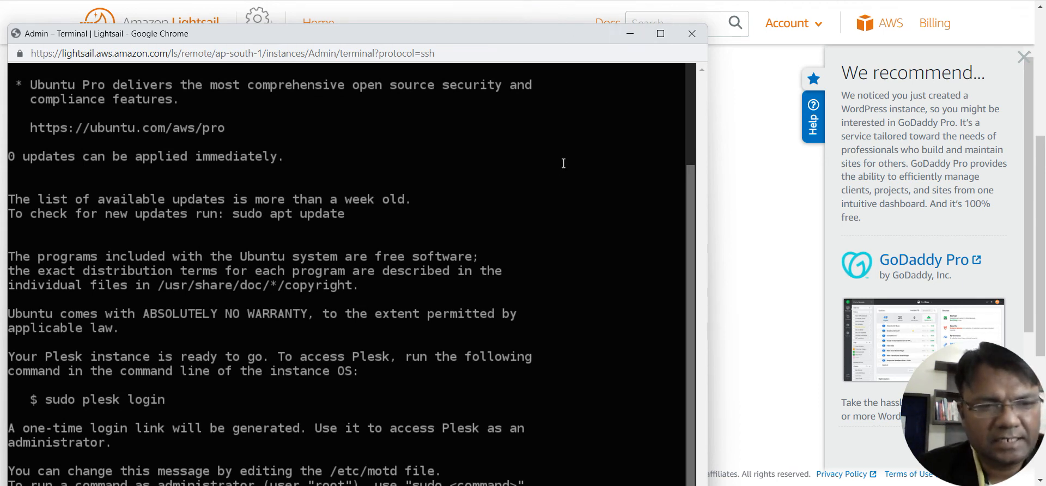
mouse_move(649, 203)
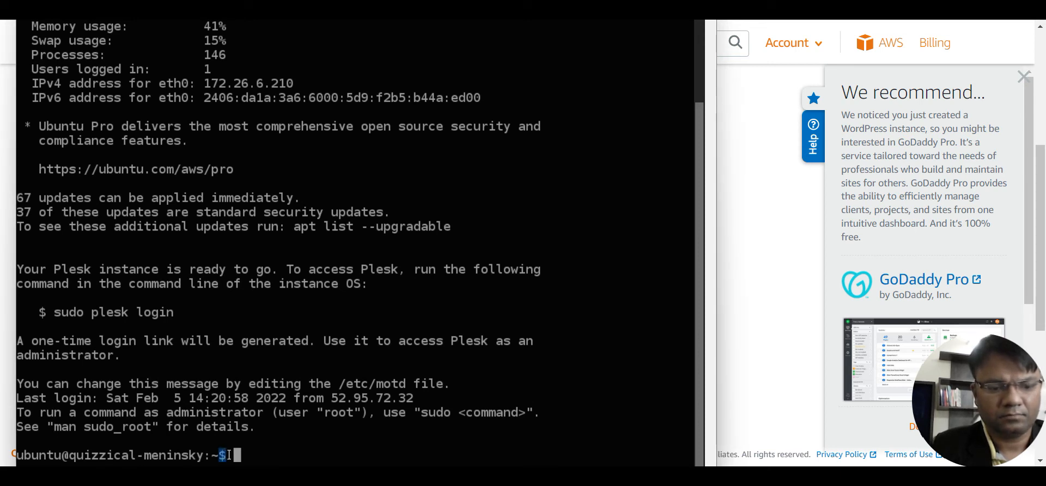
Run 'sudo plesk login' and copy the two generated one-time login URLs
type("sud")
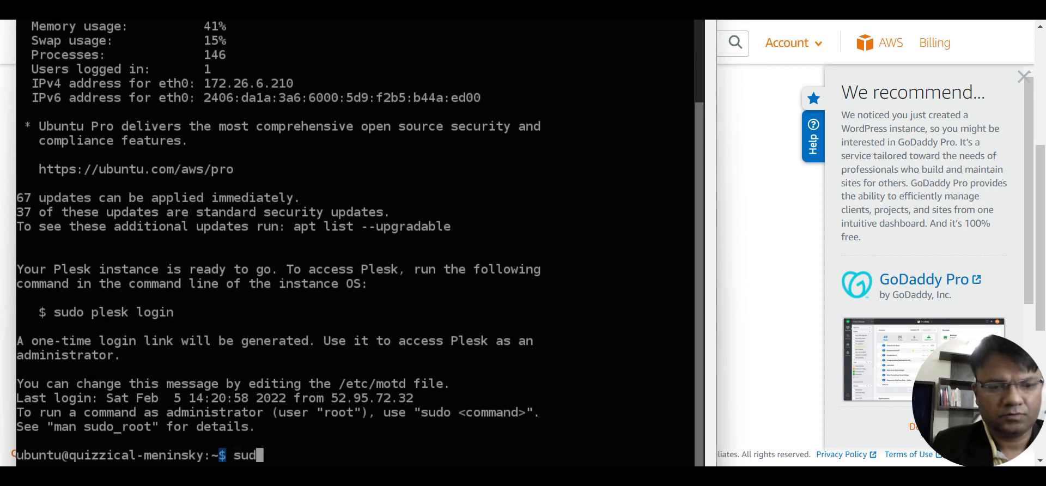
type("o plesk")
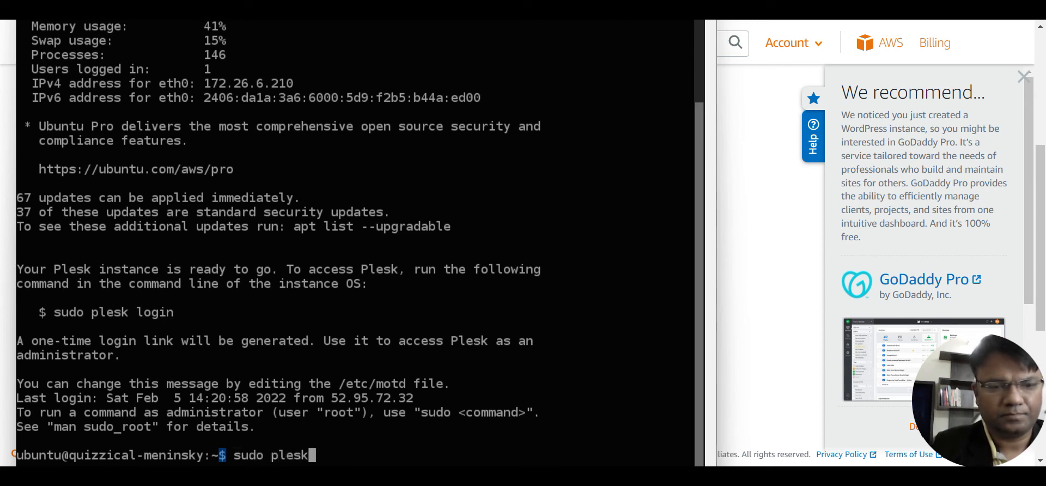
type("login")
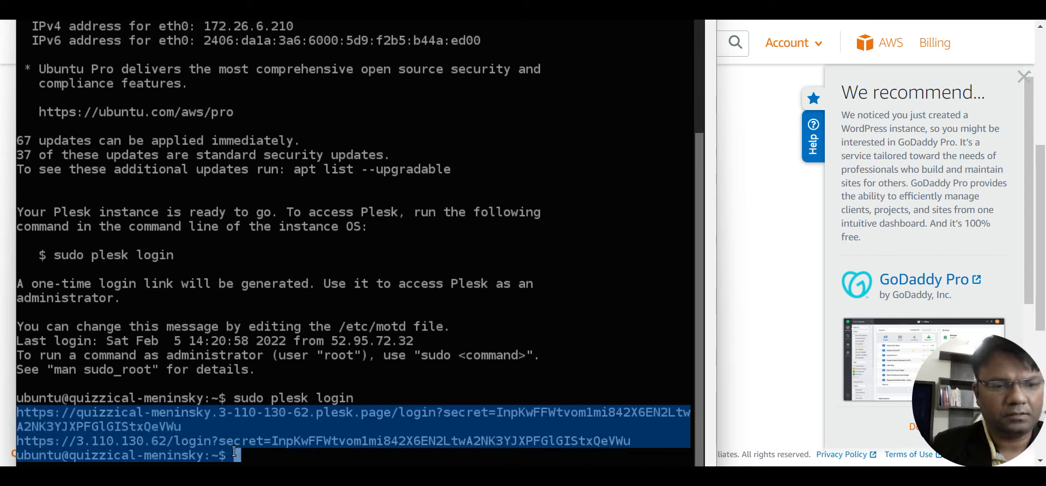
mouse_move(228, 454)
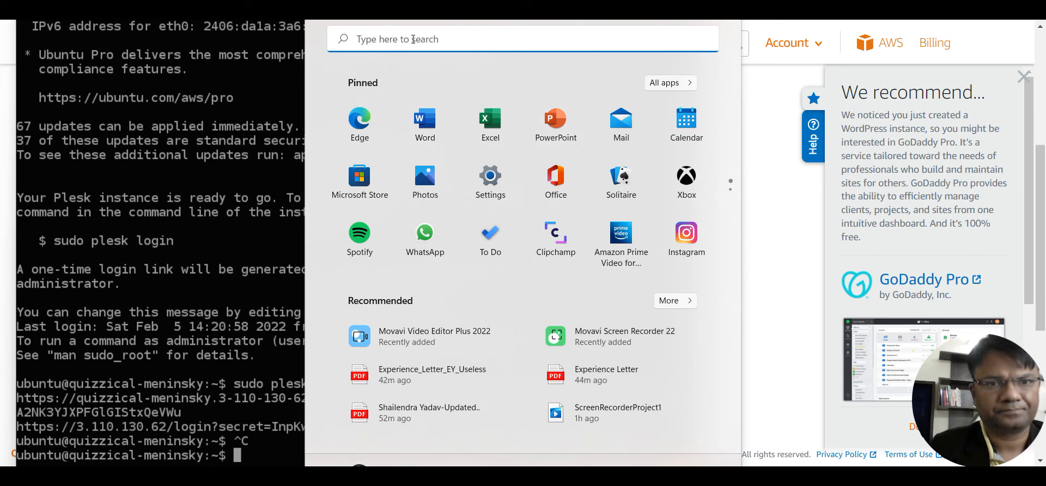
type("no")
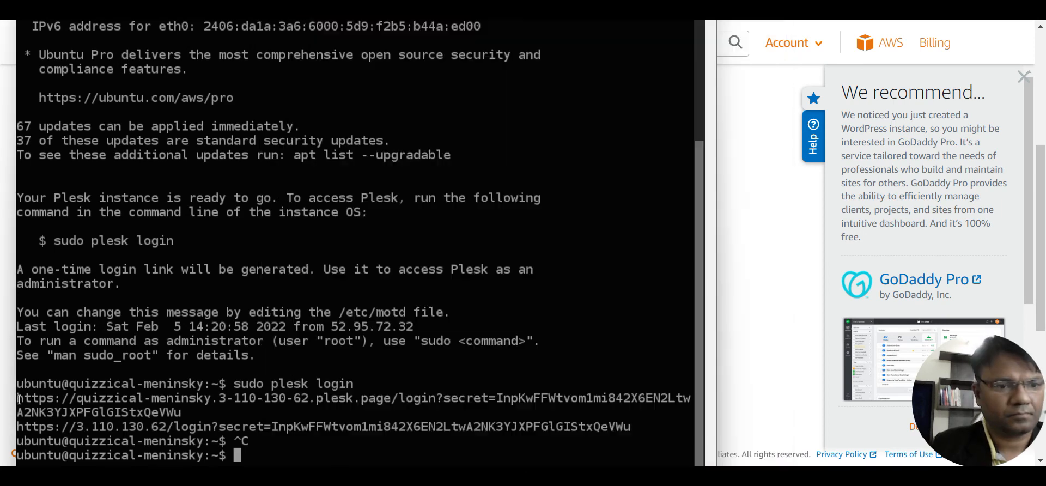
left_click_drag(17, 397, 590, 441)
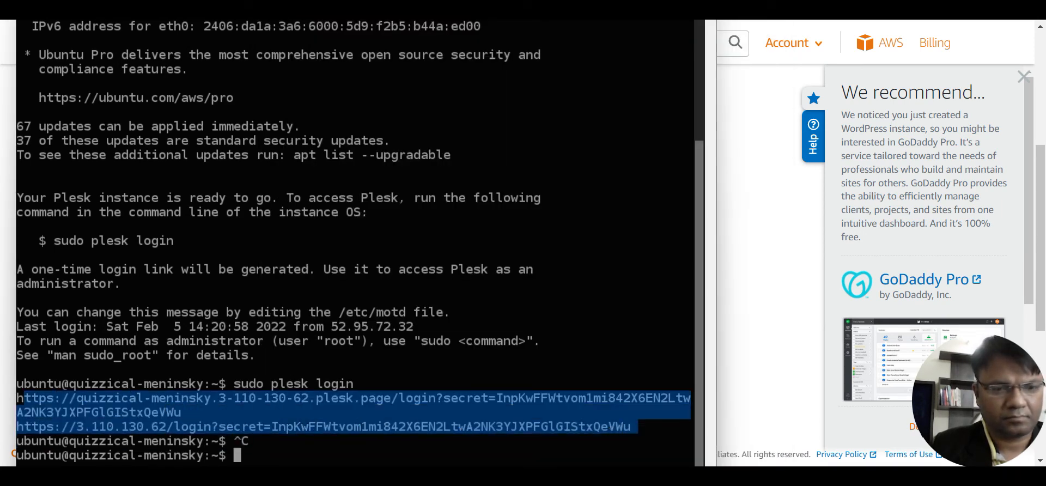
mouse_move(584, 405)
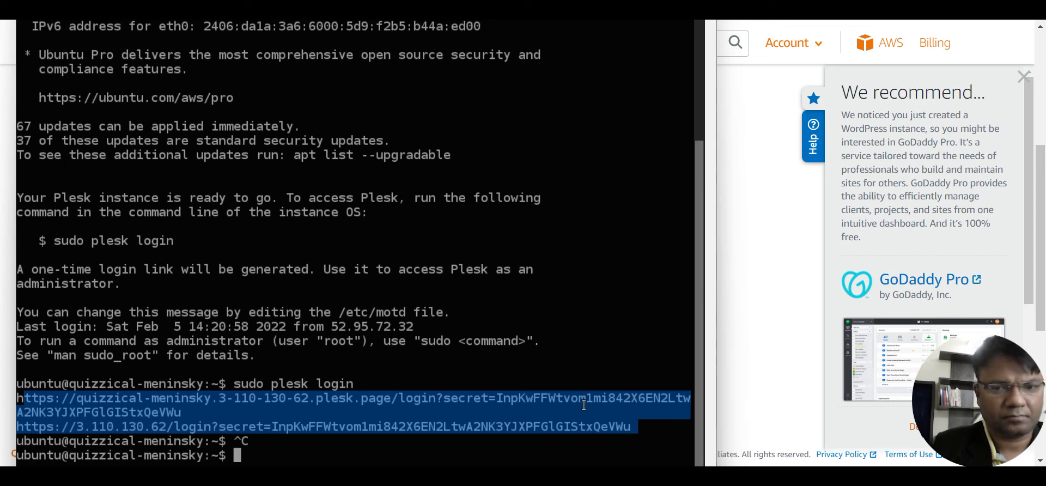
right_click(583, 406)
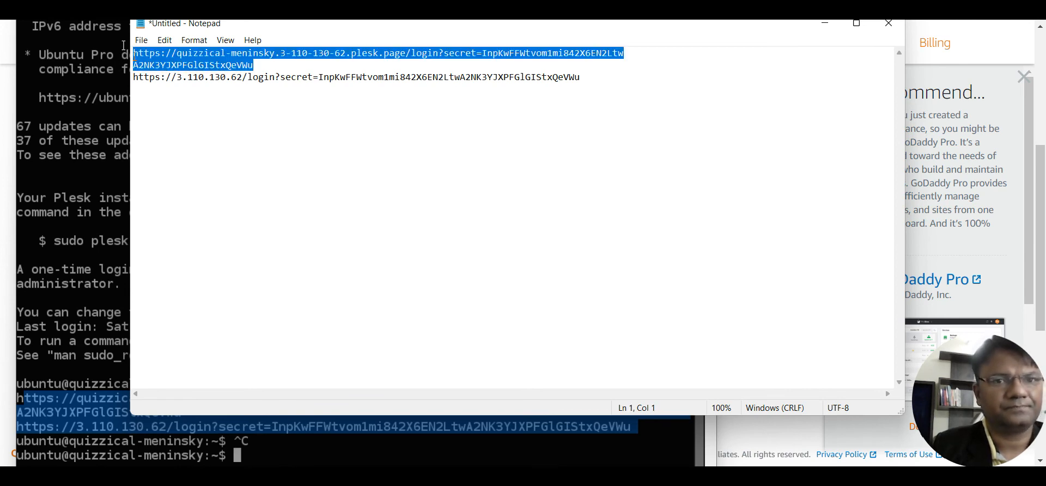
mouse_move(698, 33)
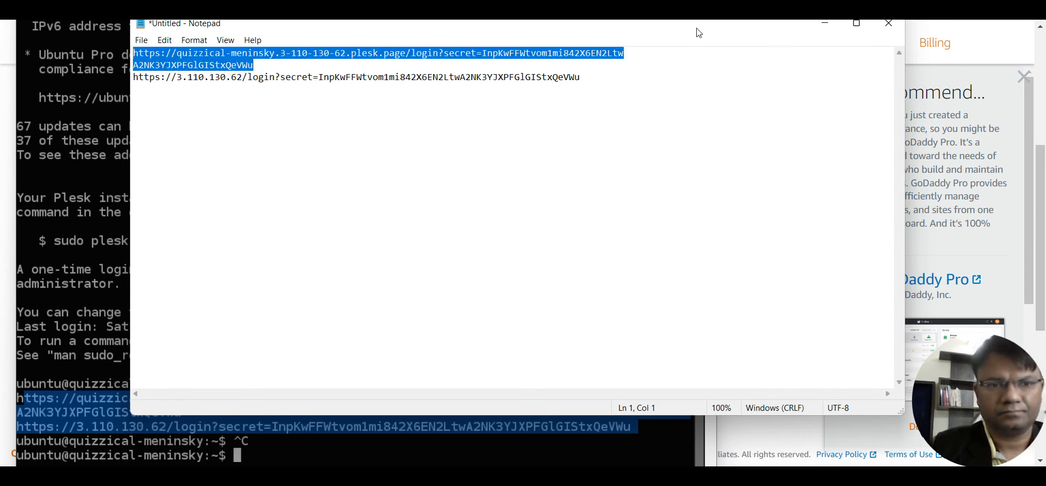
Copy the first Plesk login link from the Notepad document
right_click(604, 54)
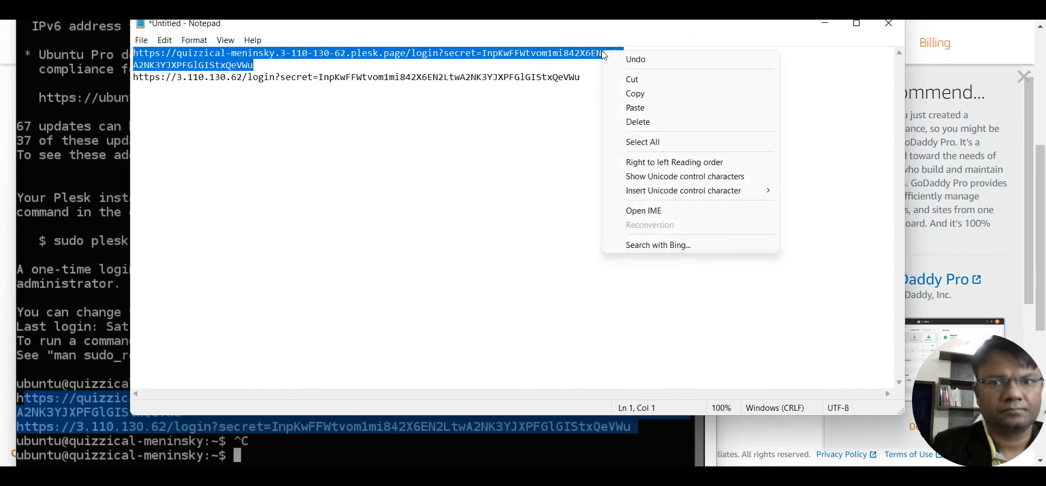
left_click(727, 55)
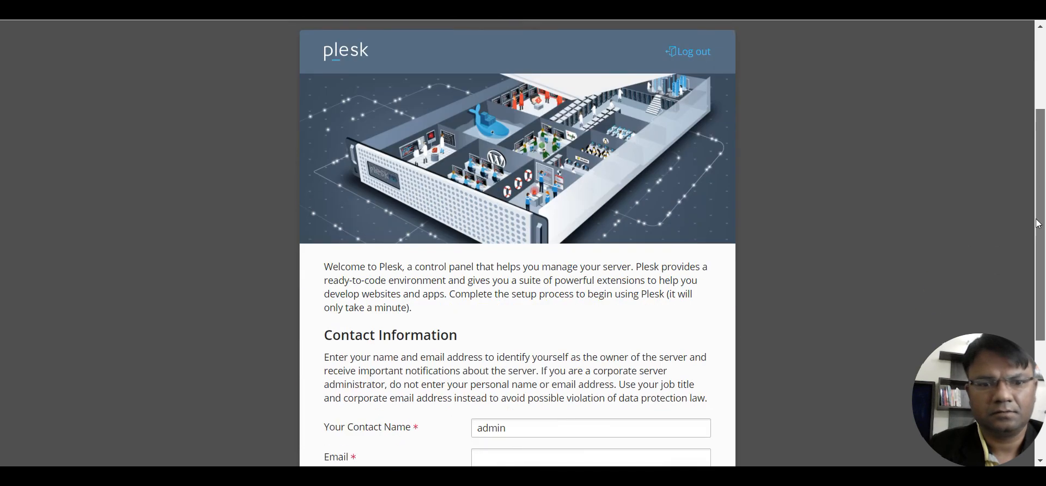
Accept the End-User License Agreement and submit the Plesk welcome form
scroll("down", 3)
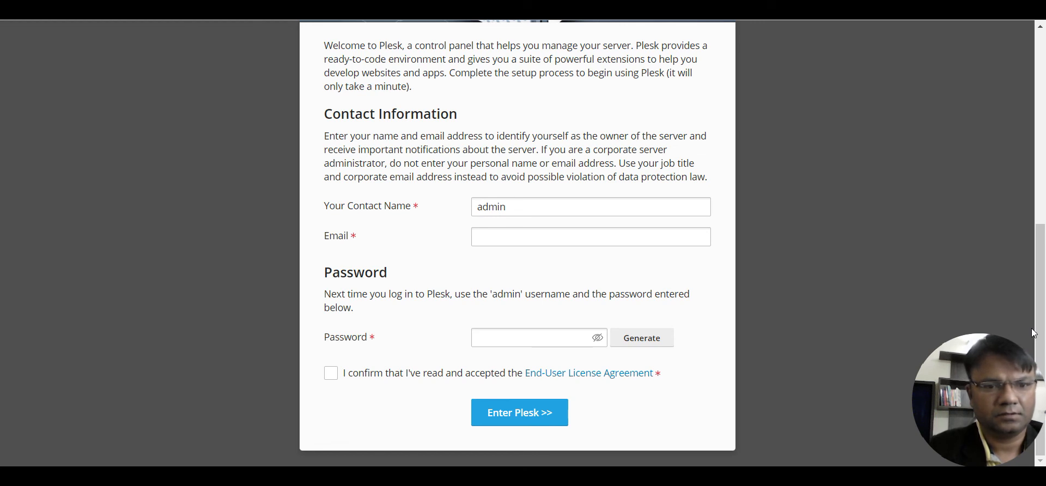
mouse_move(332, 375)
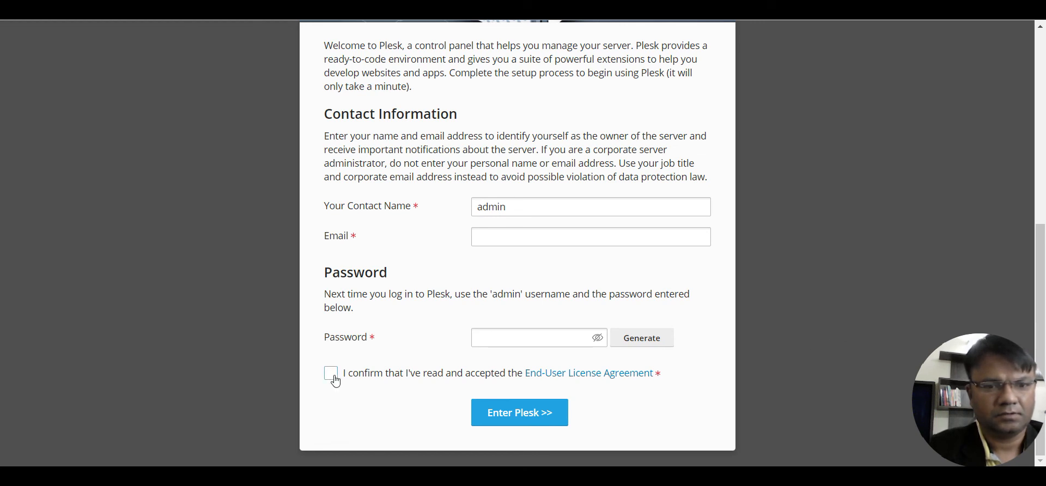
left_click(331, 373)
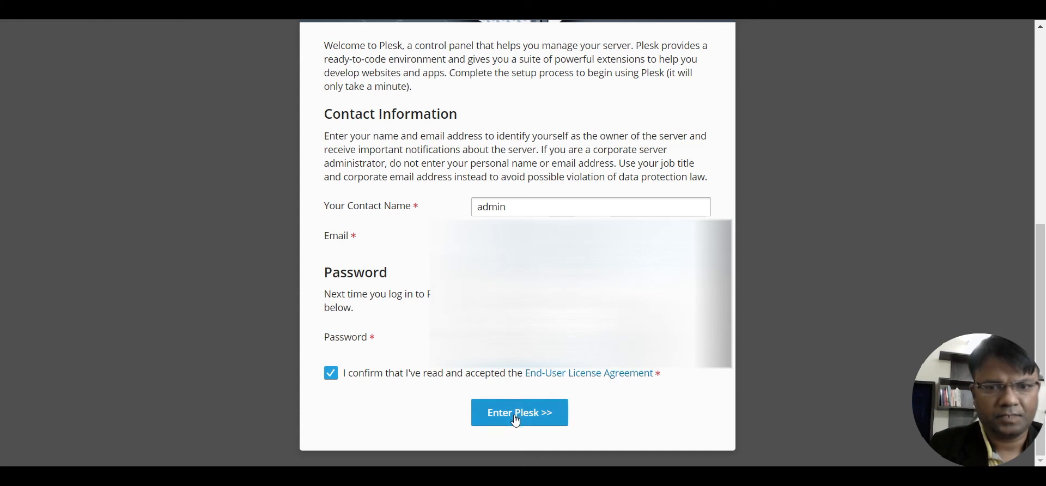
left_click(520, 413)
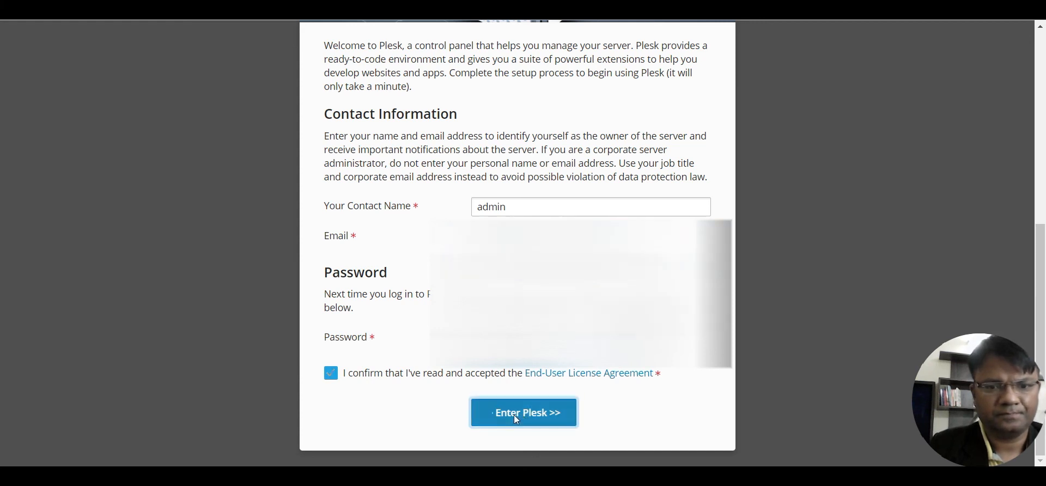
left_click(523, 412)
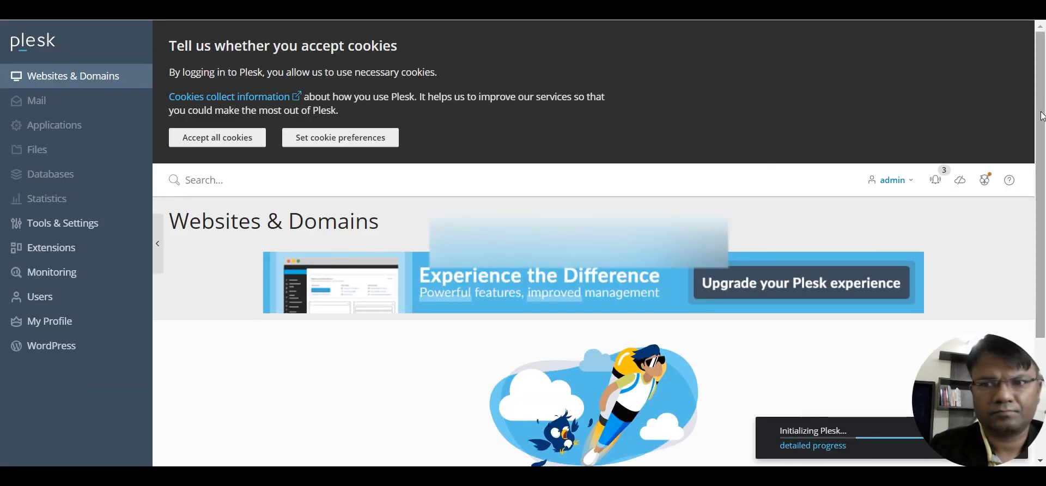
Start the Add Domain wizard from Websites & Domains
scroll("down", 3)
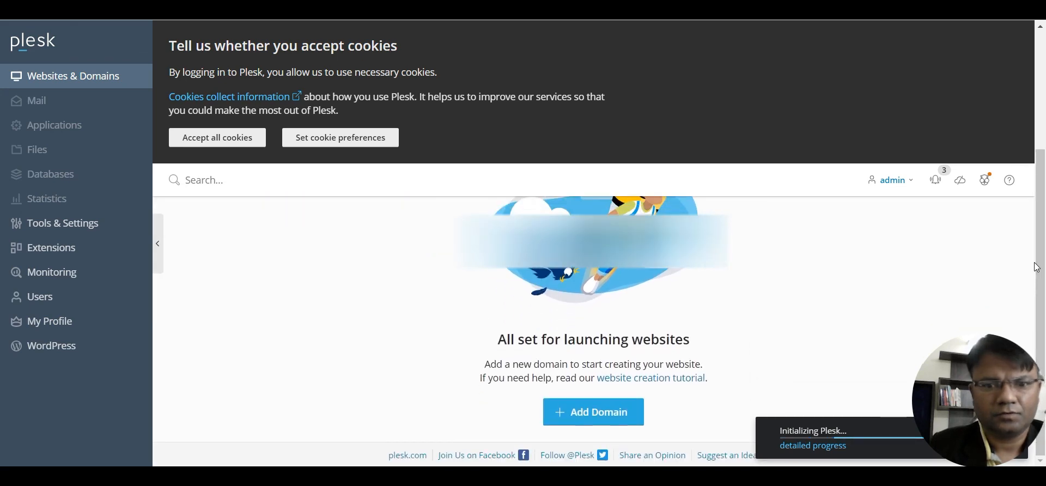
left_click(593, 412)
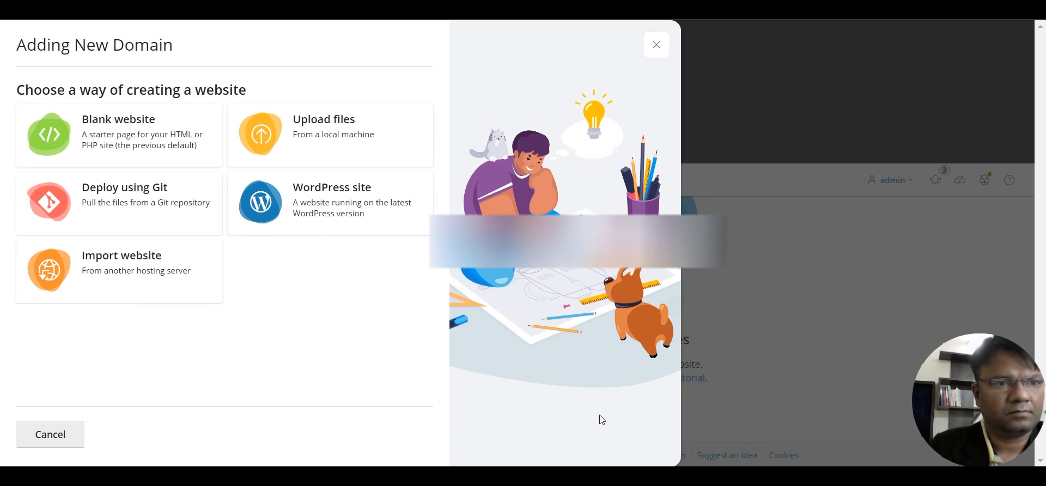
mouse_move(282, 201)
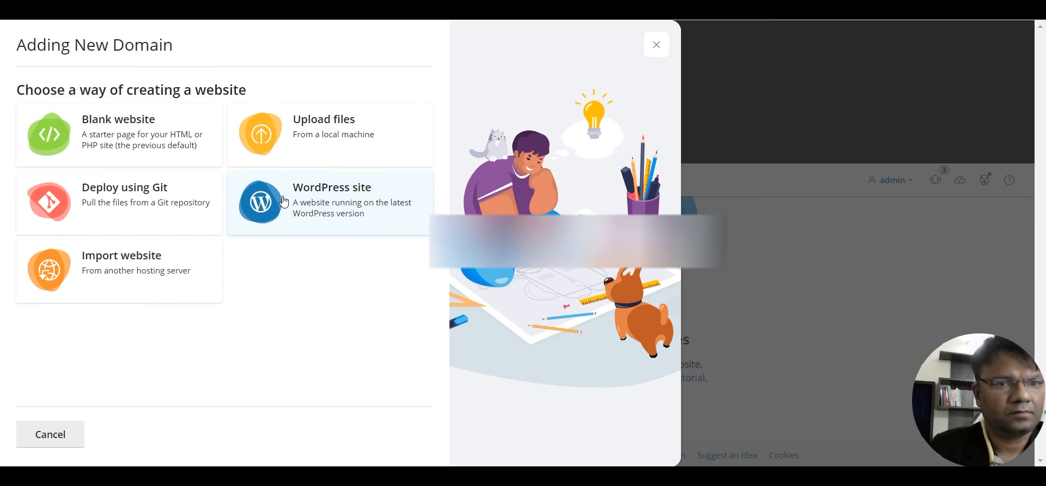
mouse_move(345, 126)
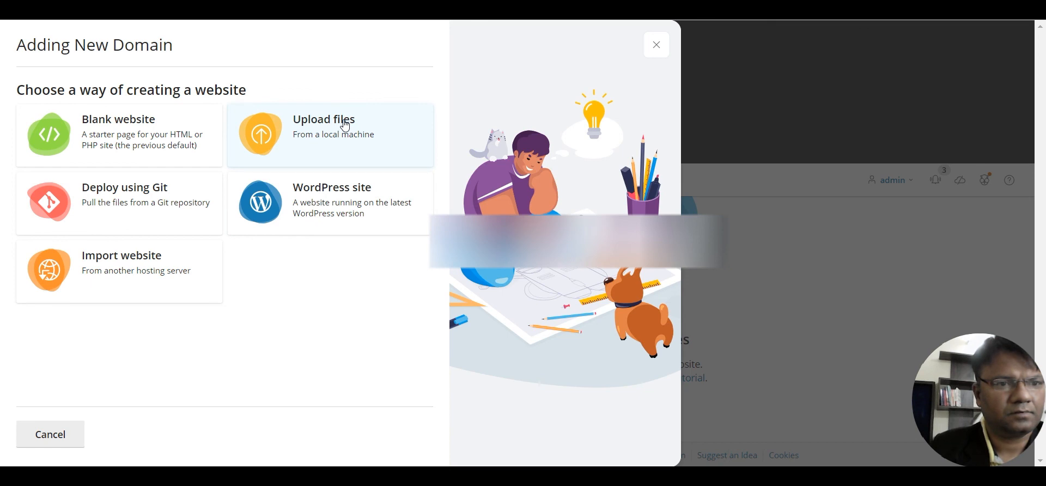
Add domain dizspace.com via Upload files, then view httpdocs in File Manager
left_click(329, 134)
type("dizspace.com")
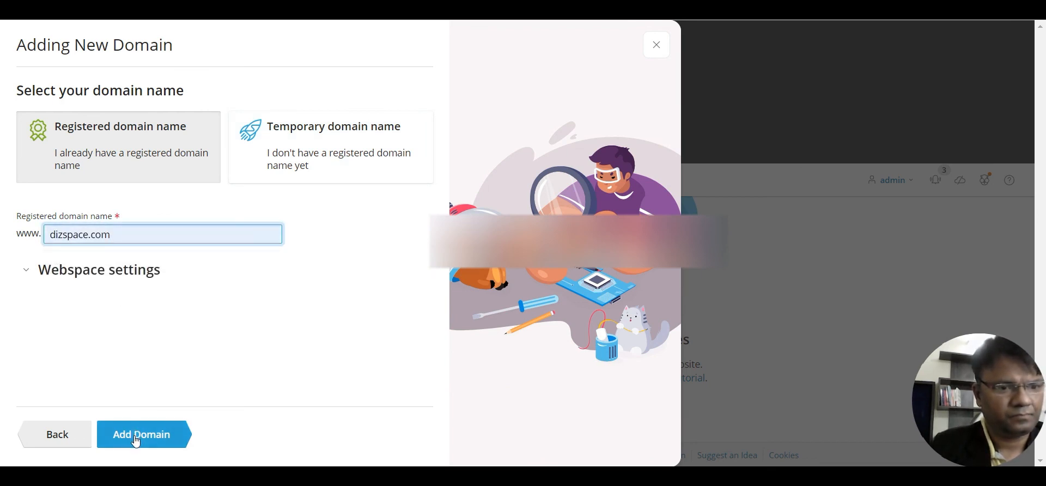
left_click(137, 435)
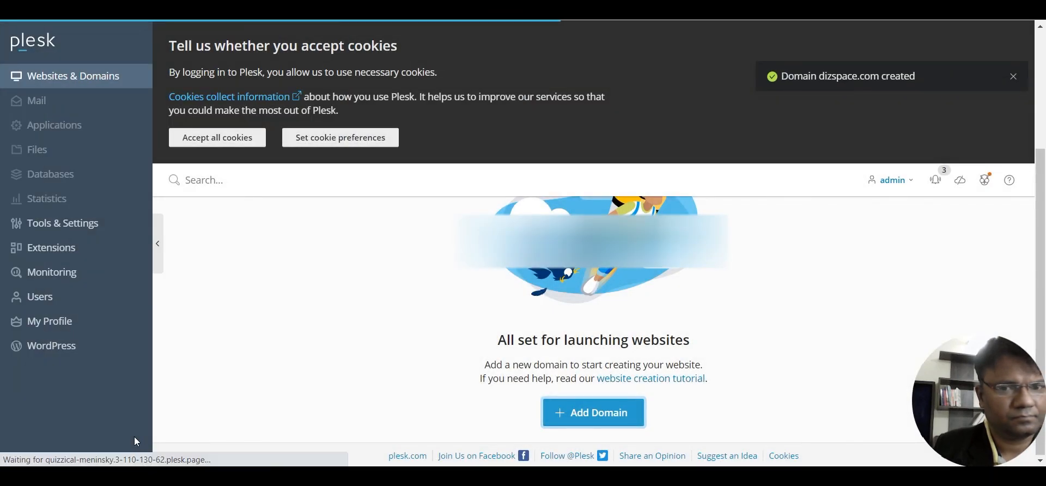
left_click(37, 149)
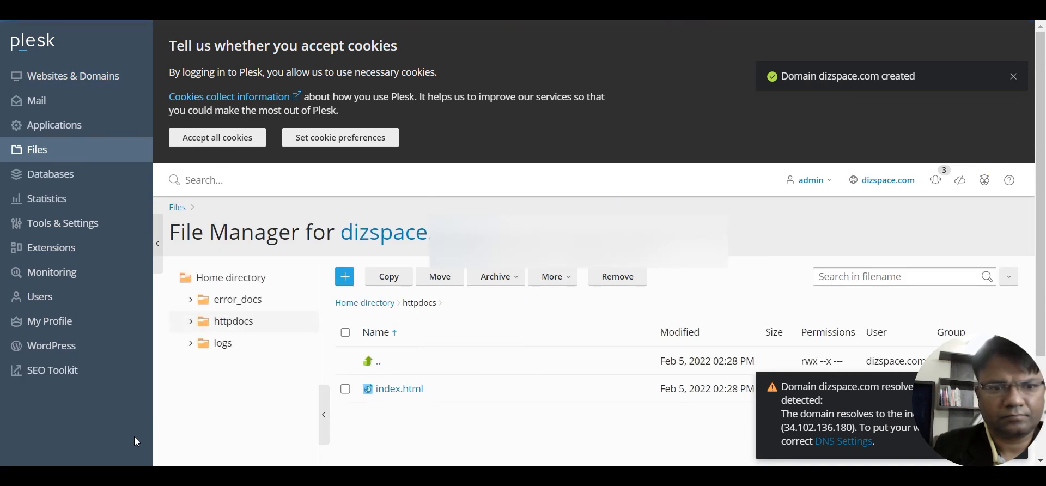